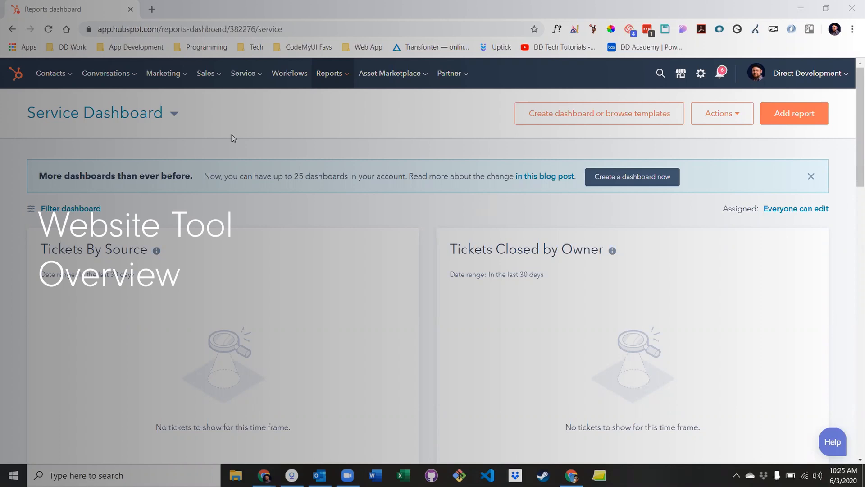
Go from the dashboard to the Website Pages list via the Marketing menu.
click(164, 73)
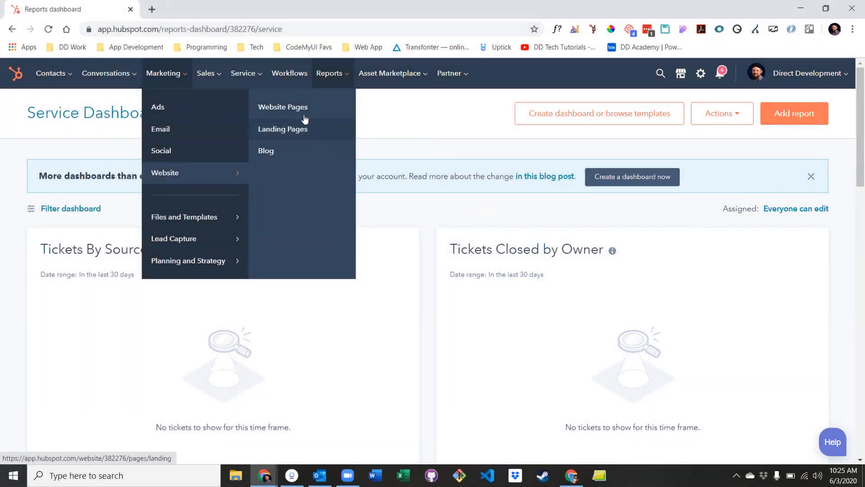
click(283, 106)
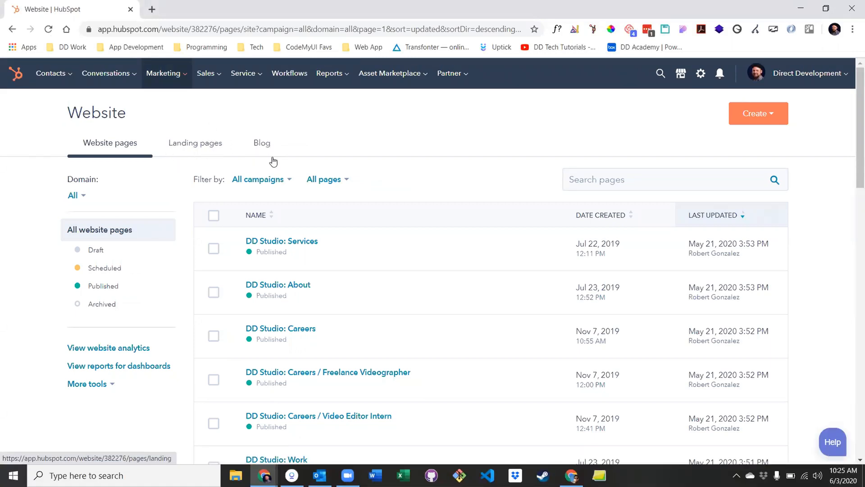
click(195, 142)
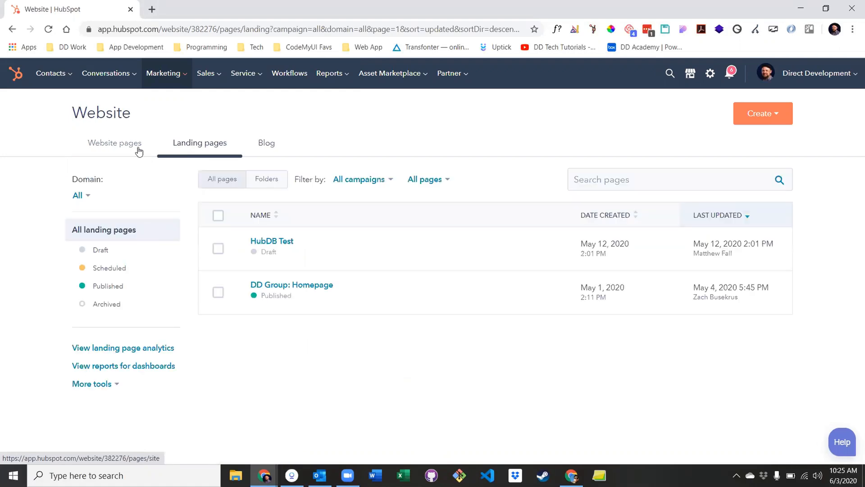
click(115, 143)
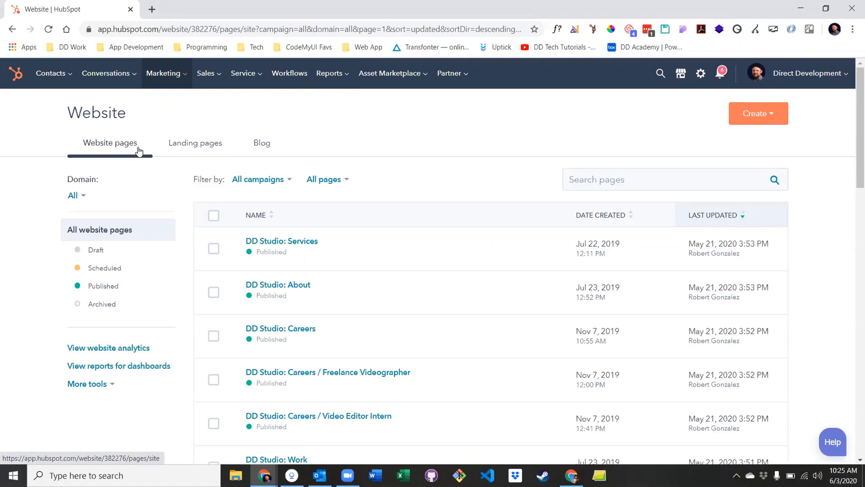
click(195, 143)
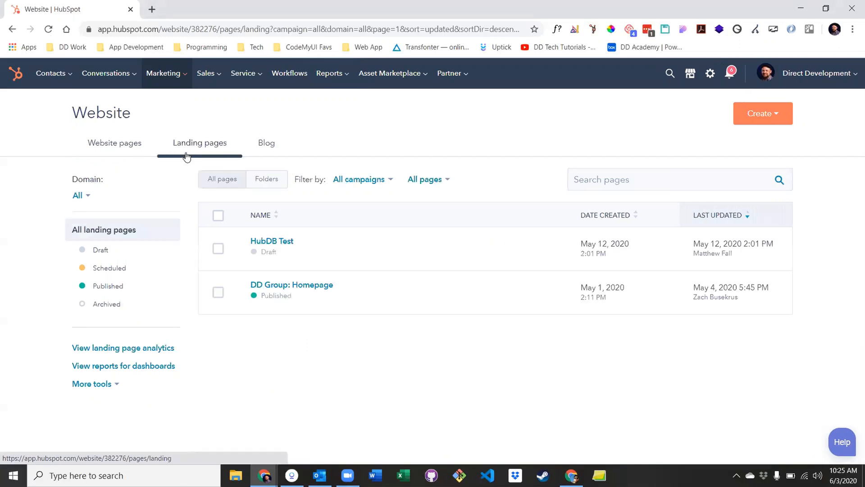
mouse_move(274, 185)
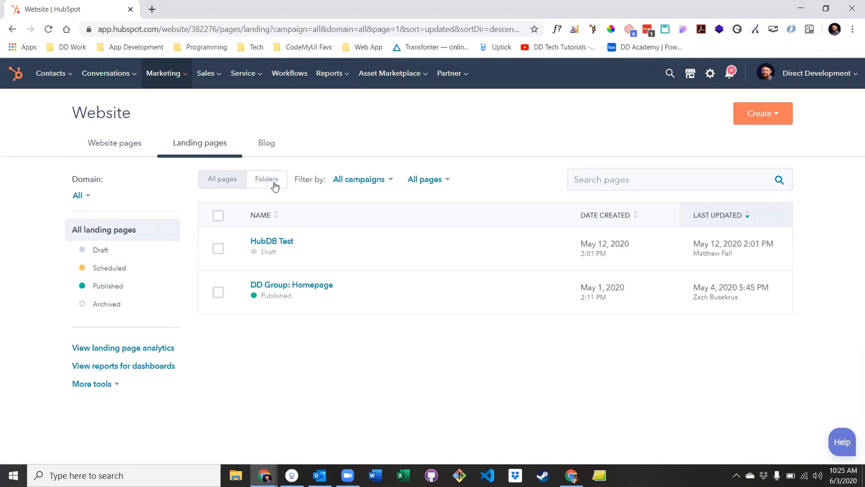
click(266, 178)
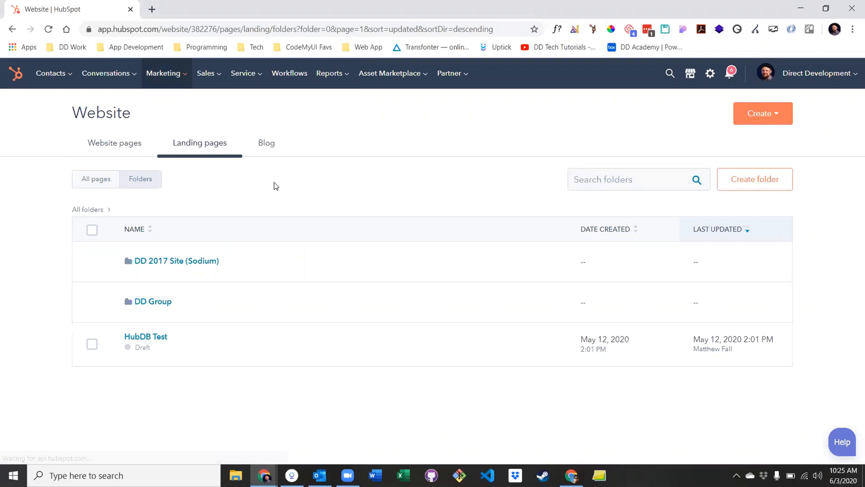
click(113, 142)
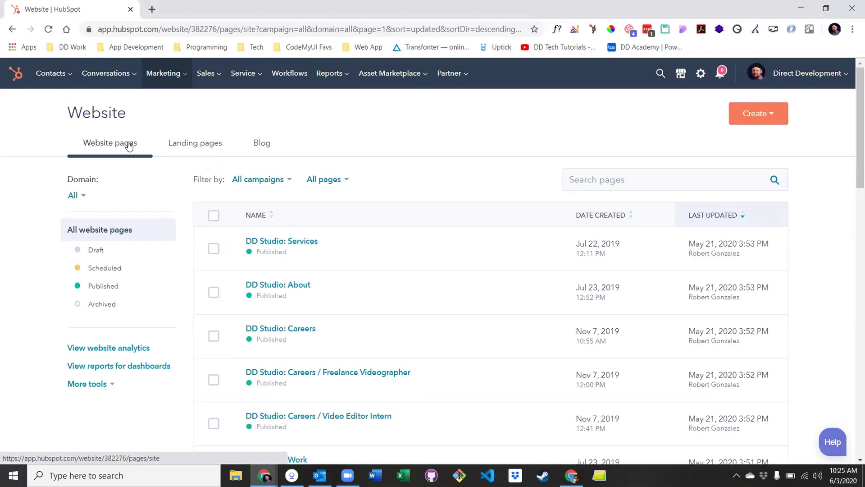
mouse_move(159, 171)
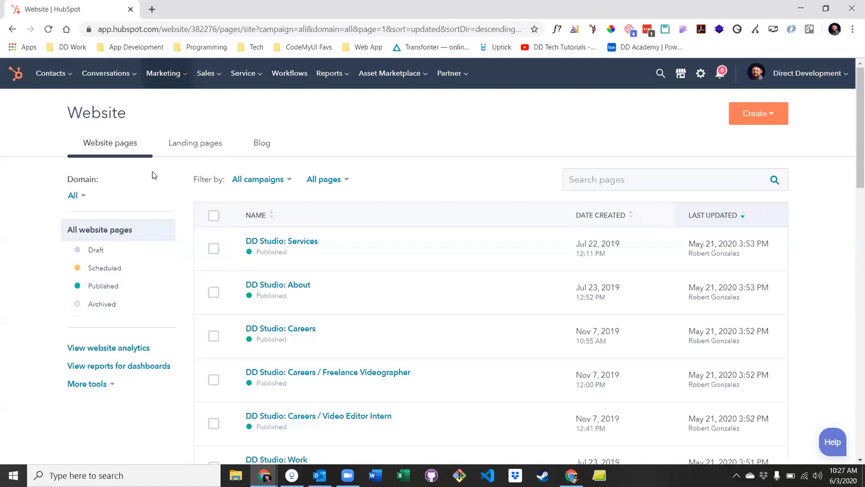
click(76, 194)
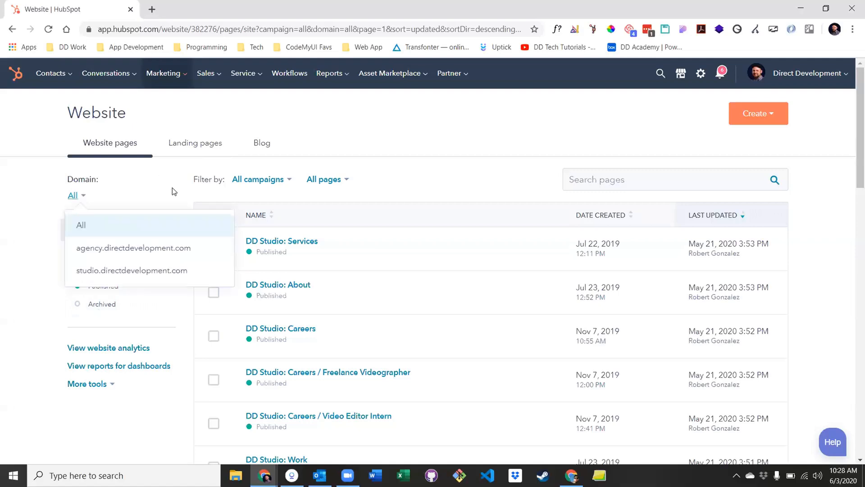
click(257, 178)
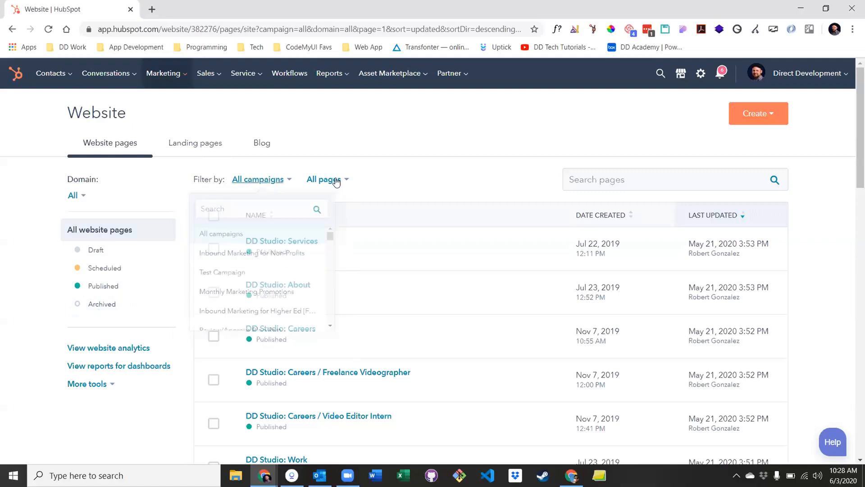
click(257, 178)
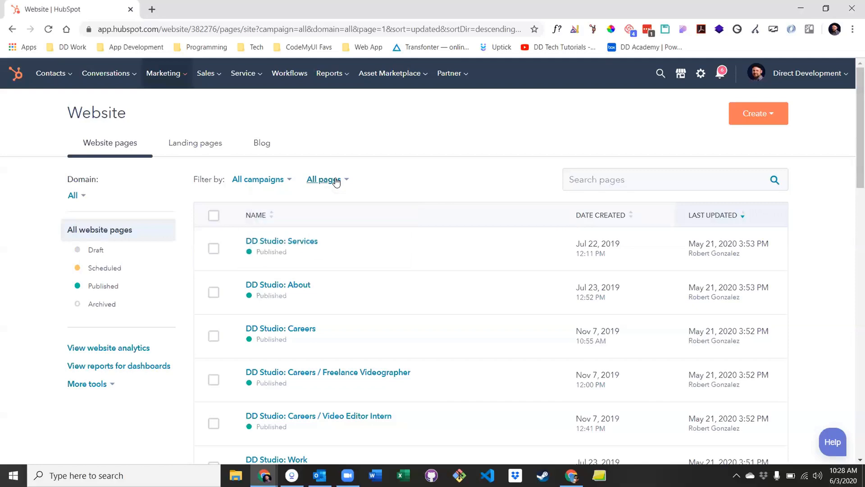
mouse_move(144, 289)
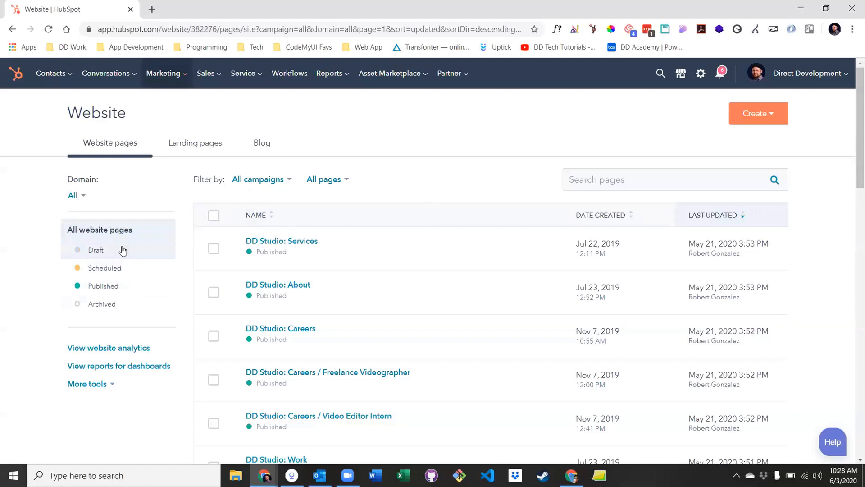
mouse_move(130, 279)
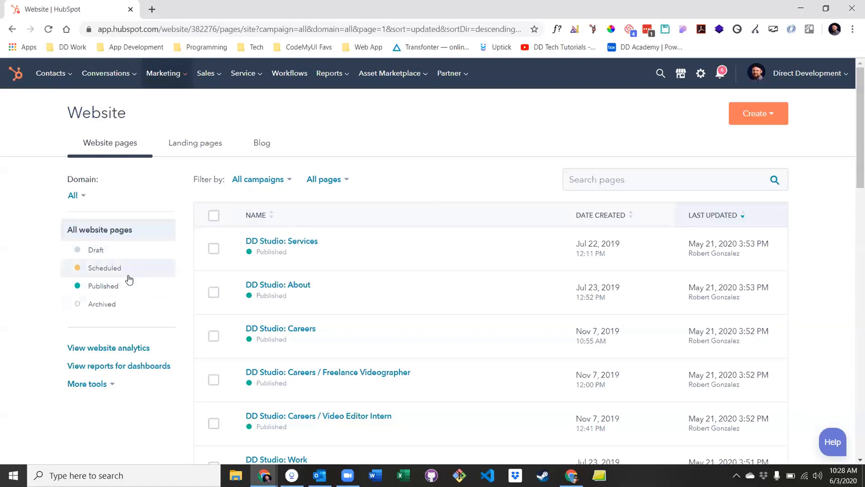
mouse_move(142, 292)
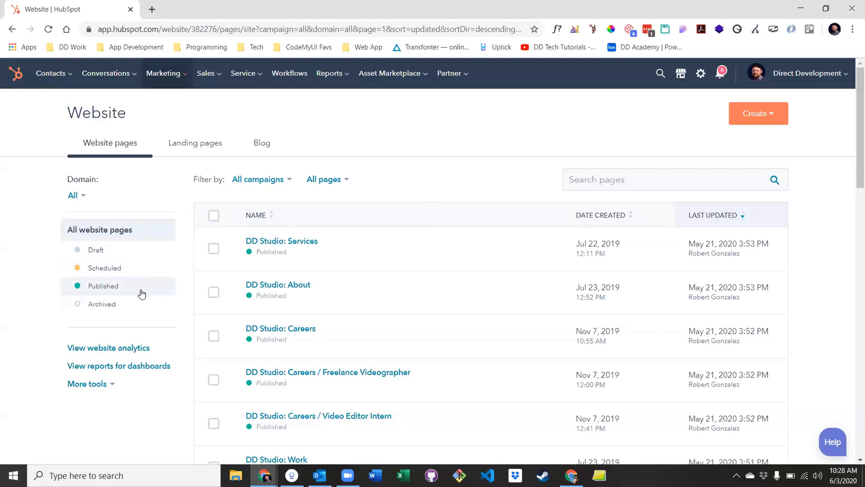
mouse_move(132, 316)
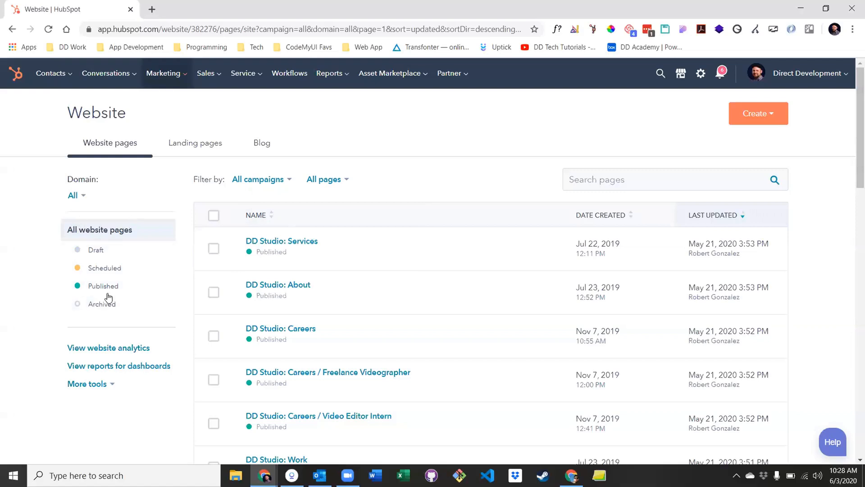
mouse_move(409, 254)
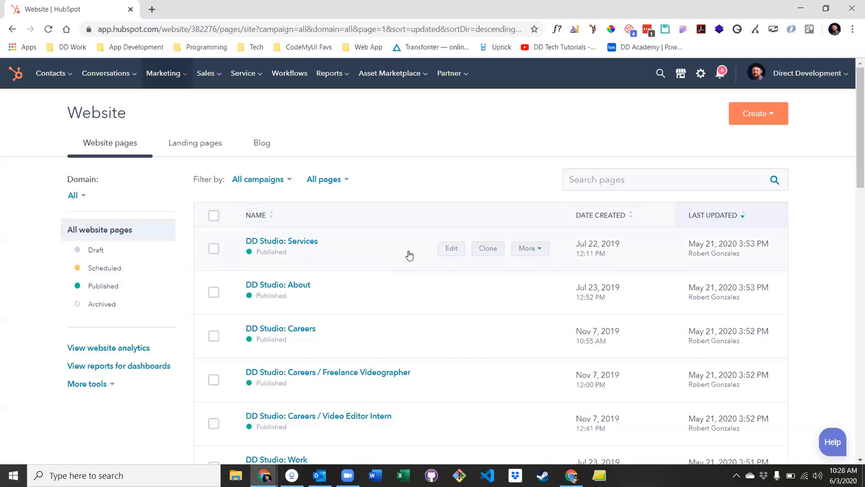
mouse_move(497, 248)
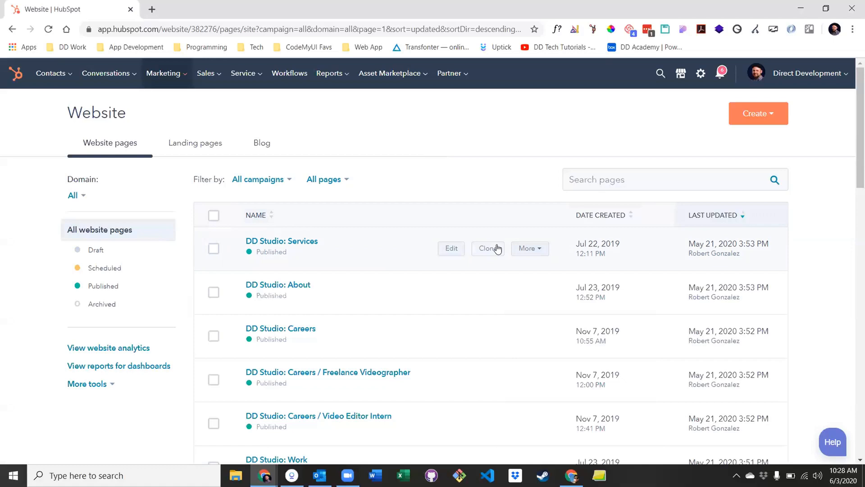
click(530, 249)
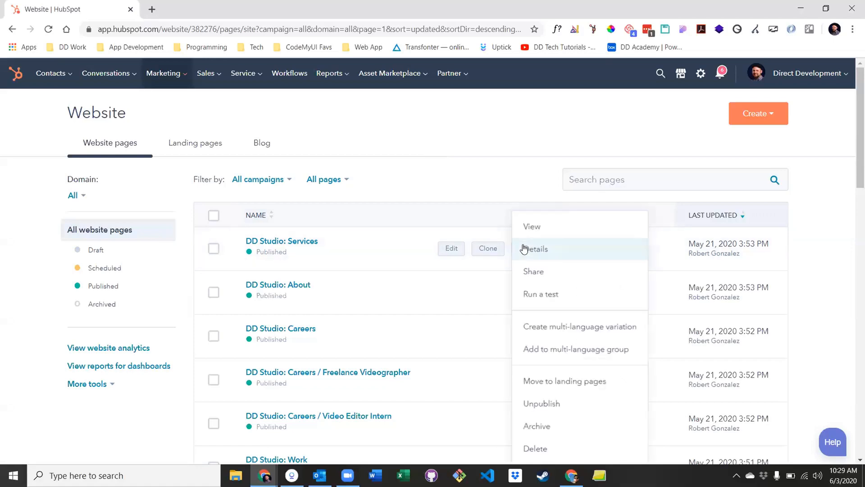
mouse_move(539, 413)
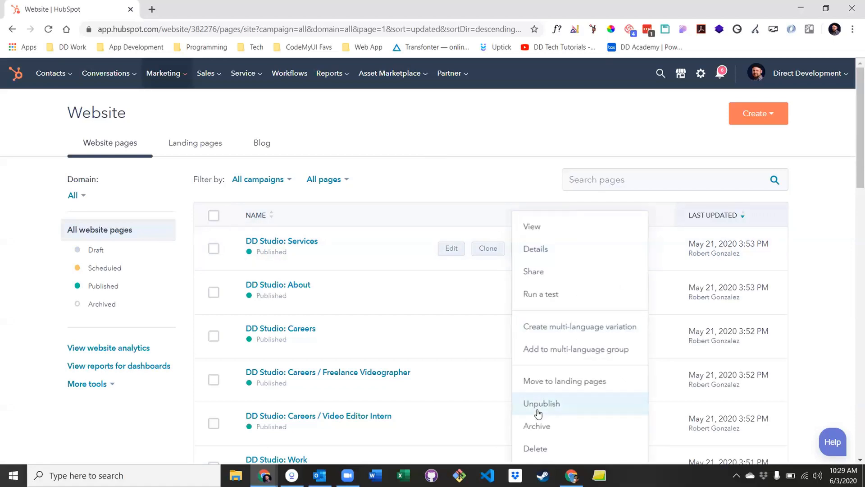
mouse_move(541, 449)
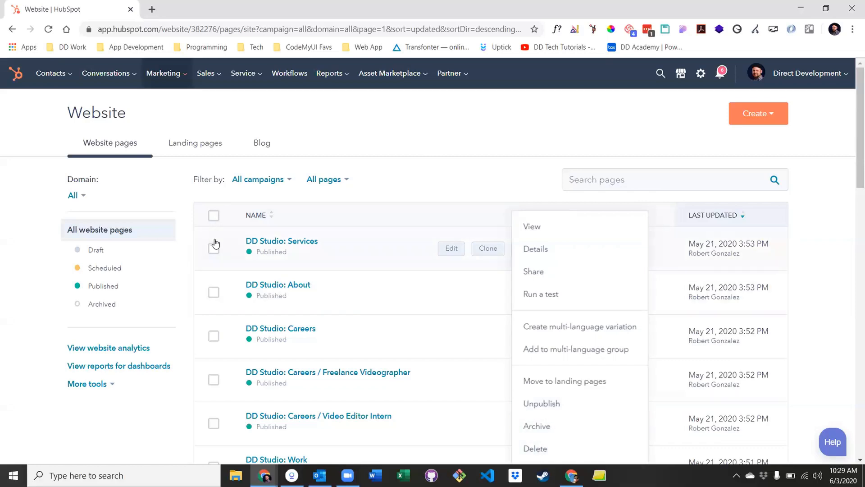
click(214, 293)
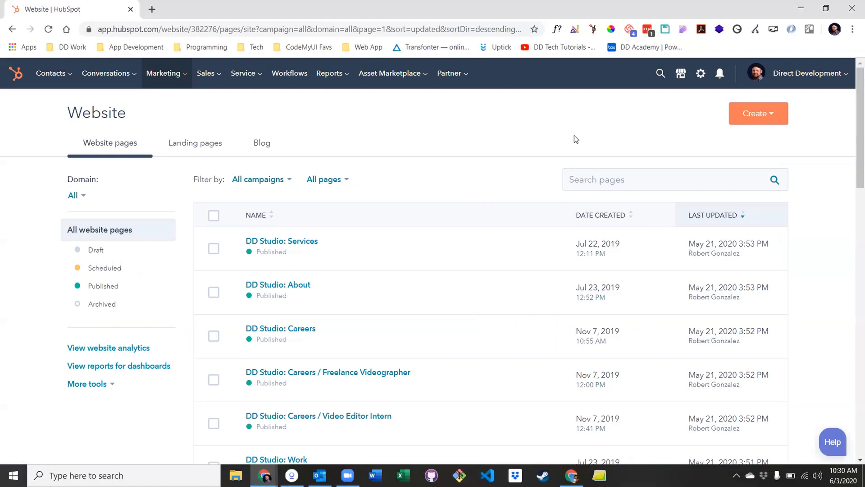
Create a new website page named 'Test Page' from the name suggestions.
click(759, 113)
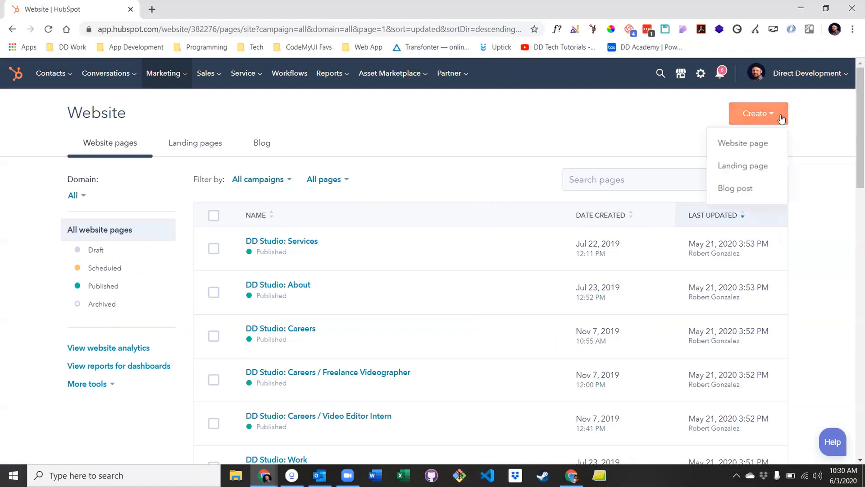
mouse_move(745, 172)
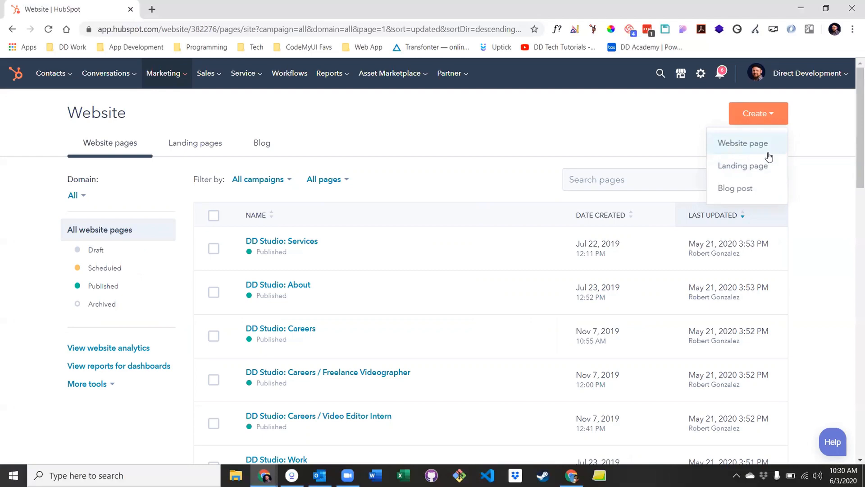
click(743, 143)
text(T)
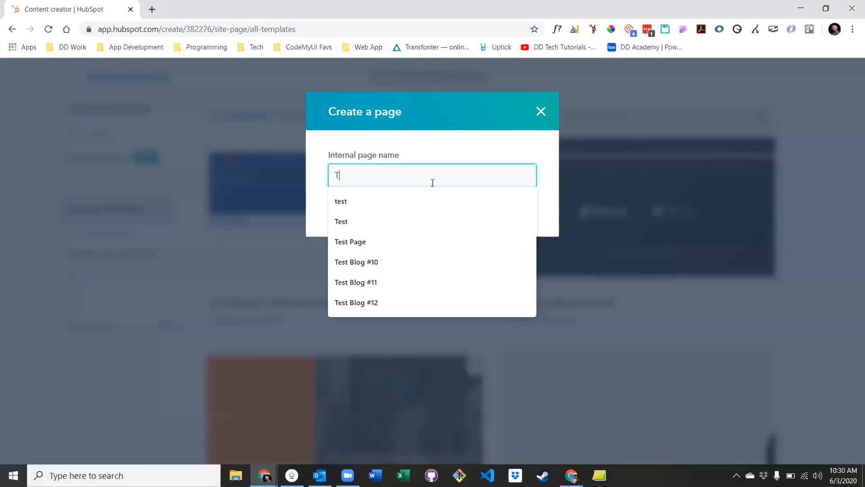
click(350, 241)
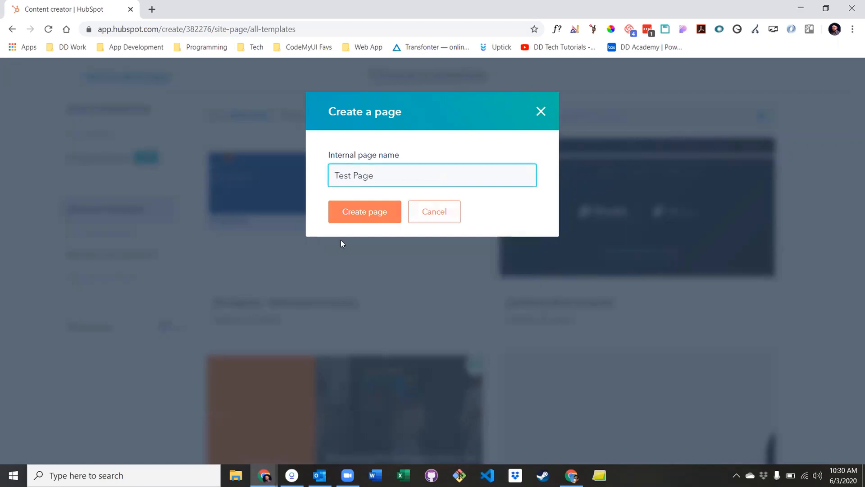
click(364, 211)
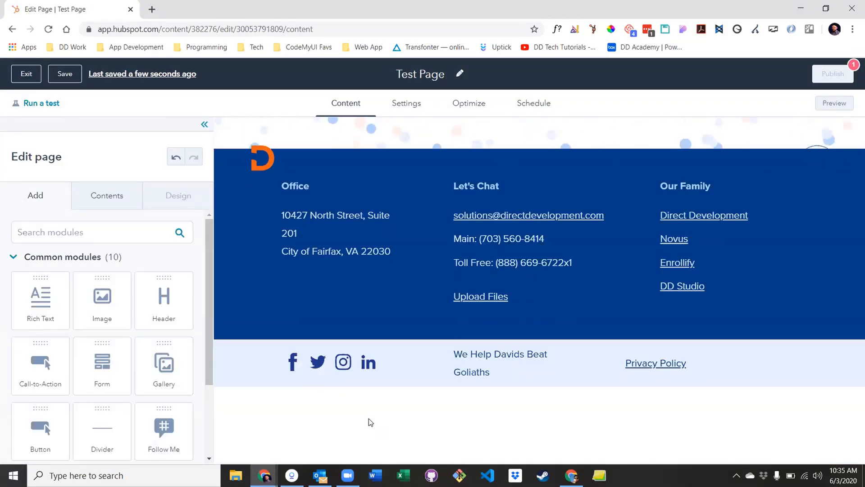
mouse_move(90, 289)
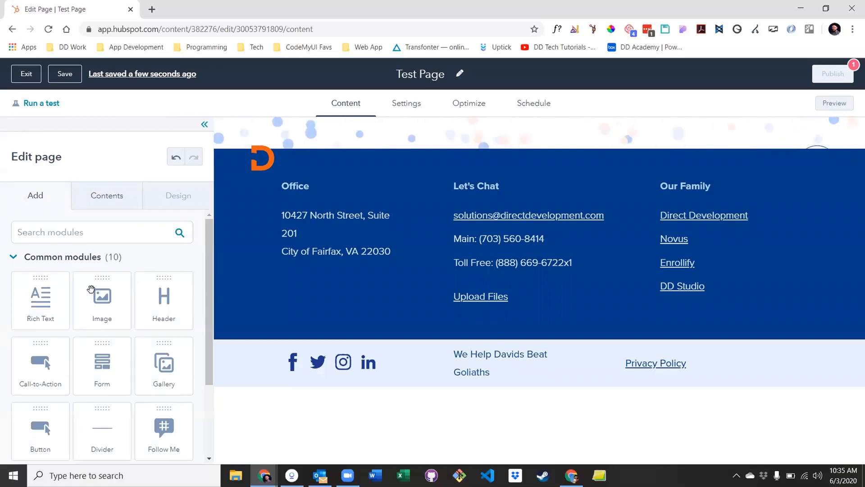
mouse_move(90, 226)
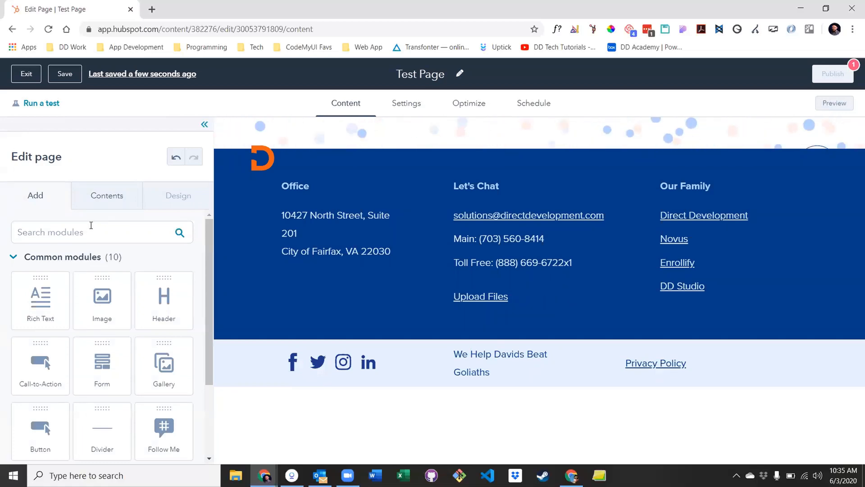
Filter the Add modules list with the search term 'home'.
text(home)
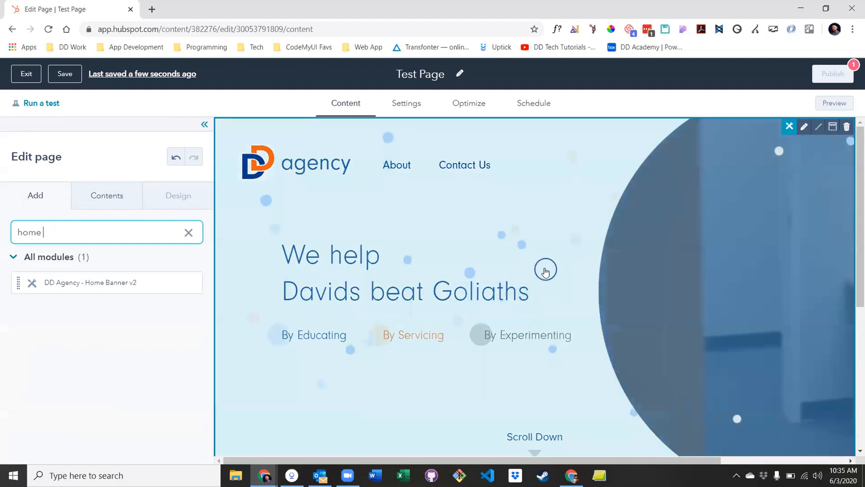
Review the home banner module's Video URL settings, then return to the full module list.
click(90, 282)
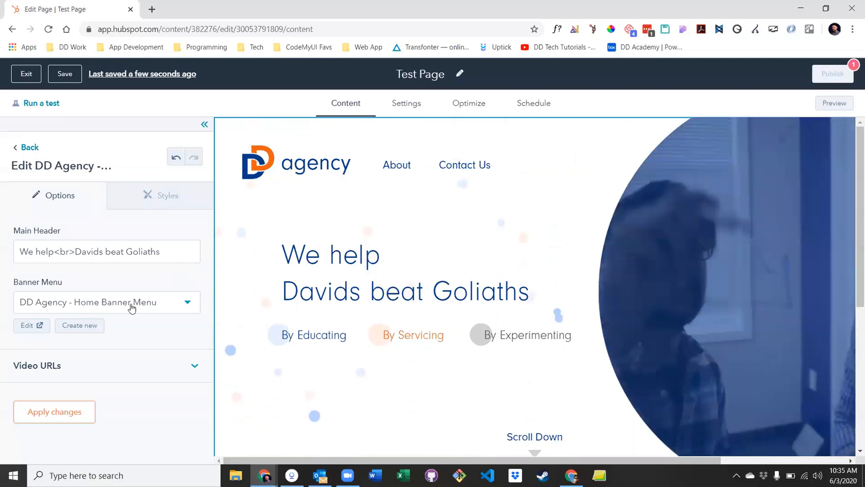
click(38, 365)
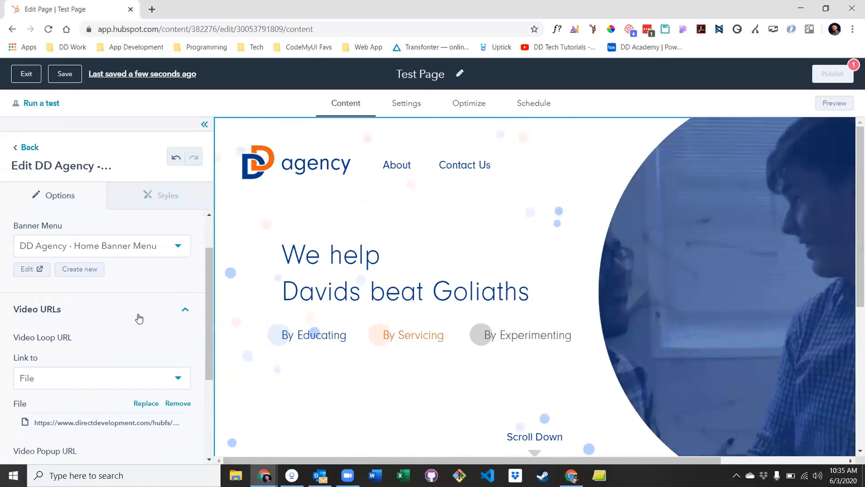
click(184, 309)
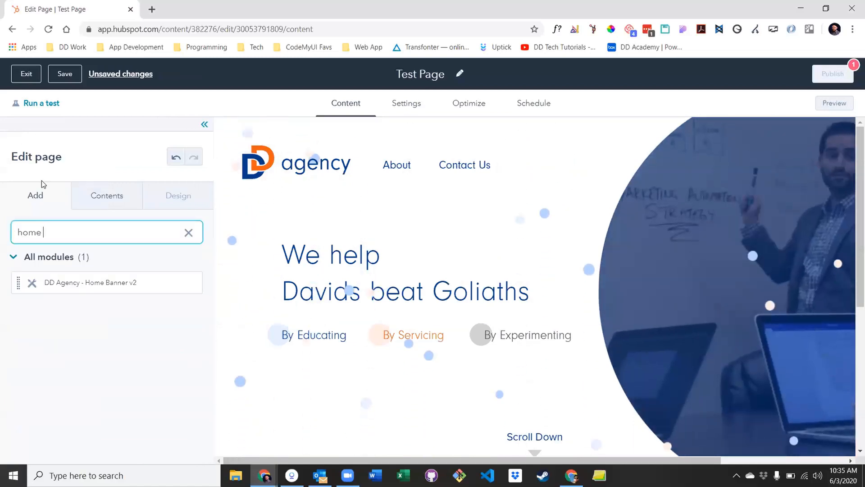
click(188, 233)
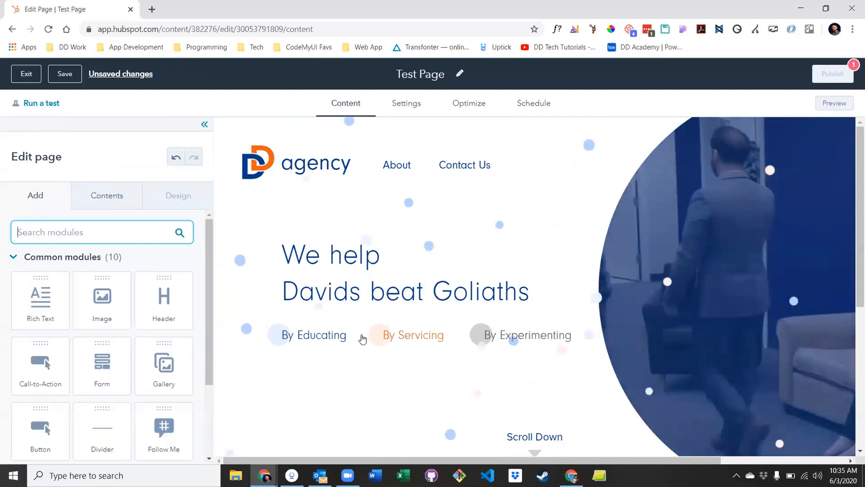
scroll(down, 3)
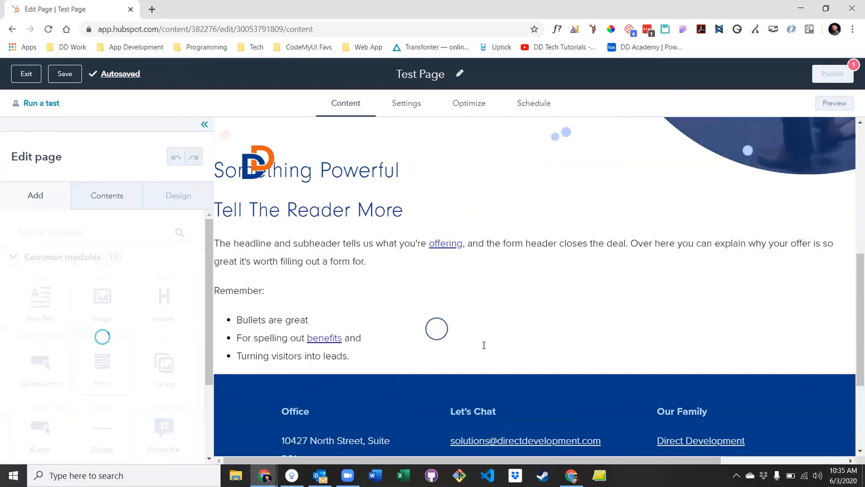
Append 'Hello World' to the end of the Something Powerful paragraph.
click(437, 328)
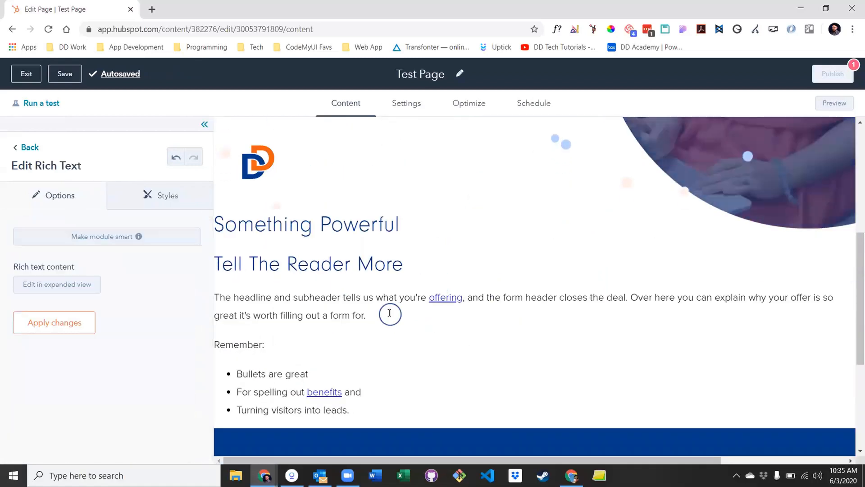
click(389, 314)
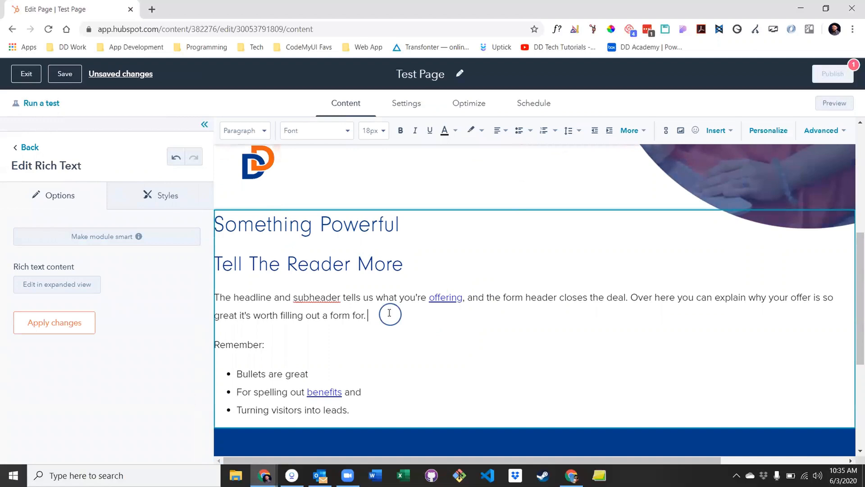
text(Hello World)
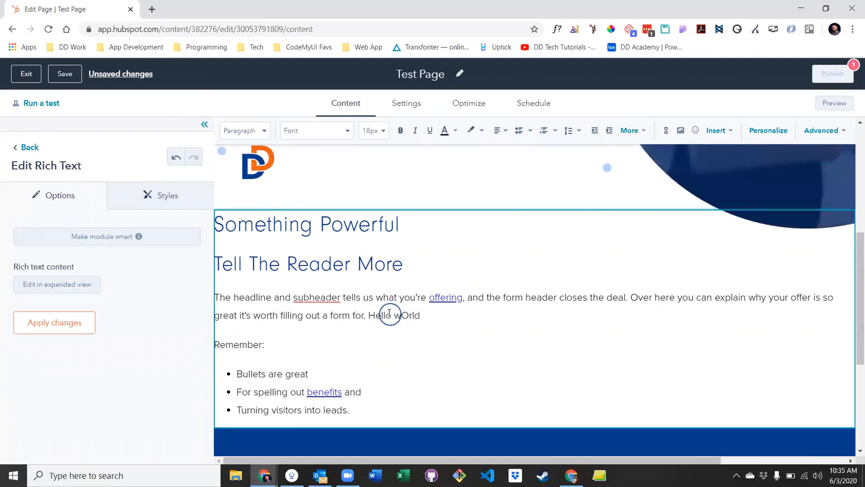
click(54, 322)
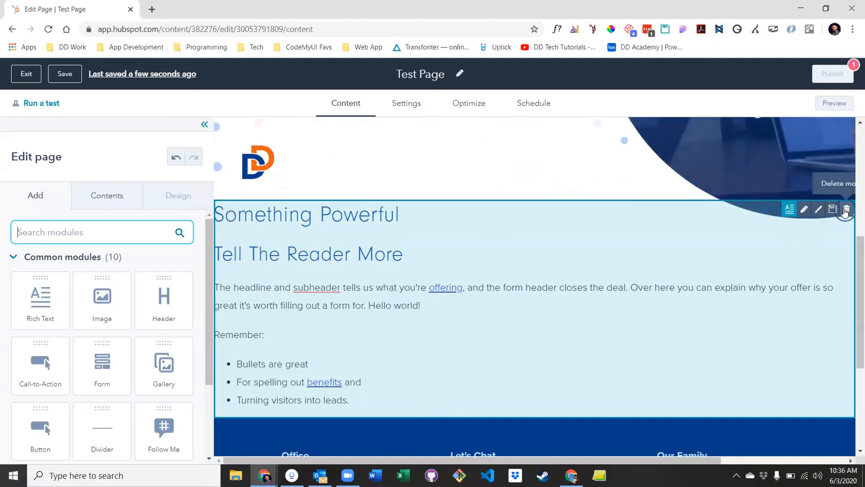
Delete a module from the page and confirm its removal.
click(845, 209)
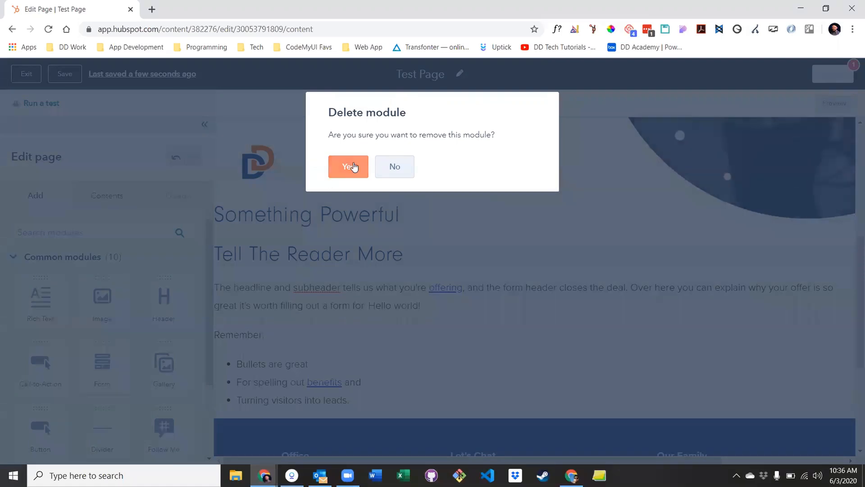
click(348, 166)
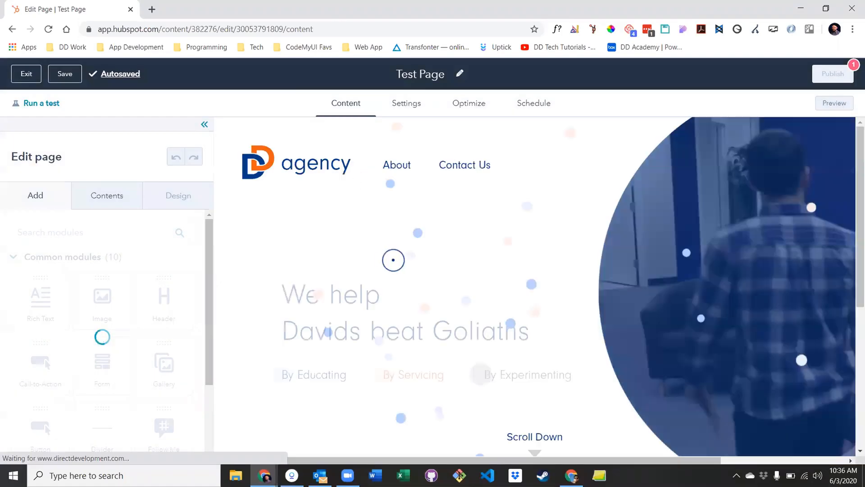
scroll(down, 3)
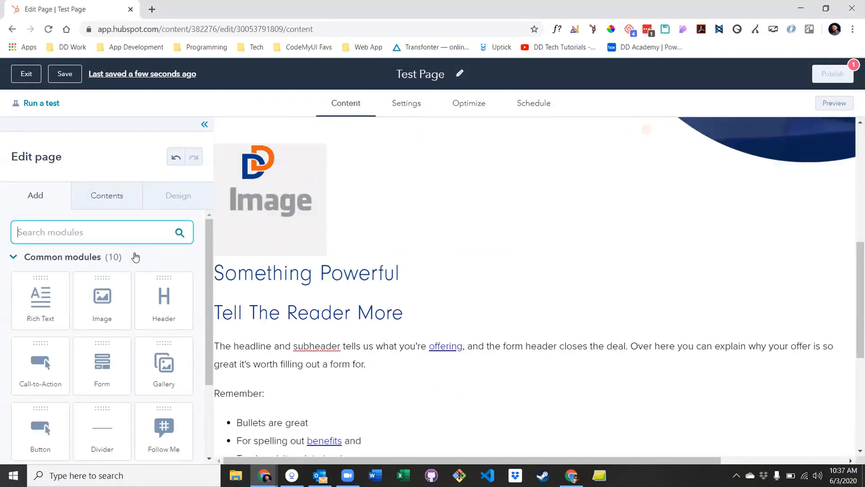
Select the Something Powerful rich text section beneath the image placeholder.
click(395, 370)
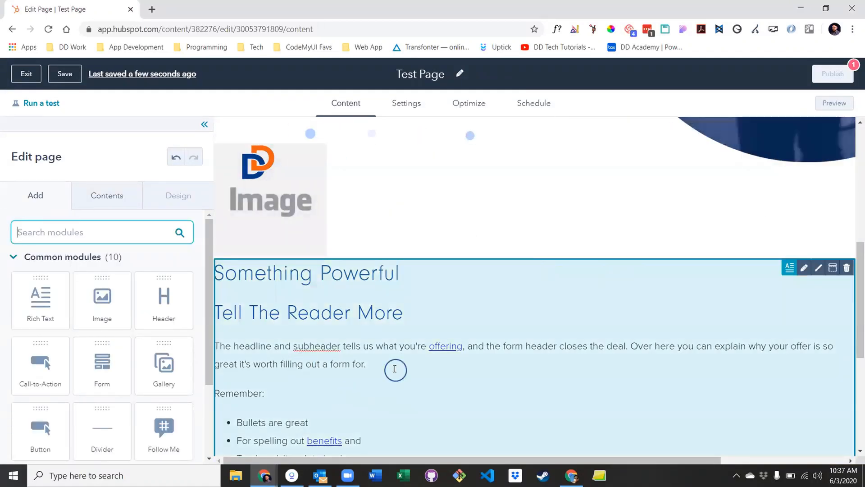
Edit the Something Powerful text and review the rich text Insert options.
click(395, 369)
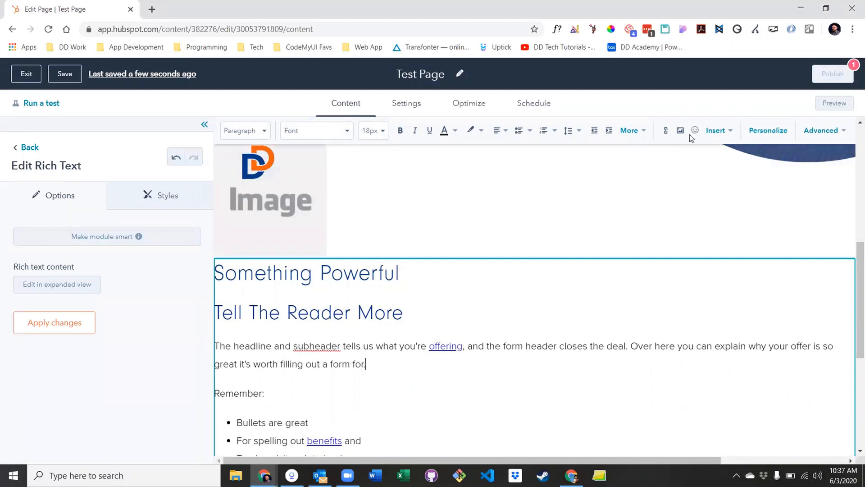
mouse_move(768, 130)
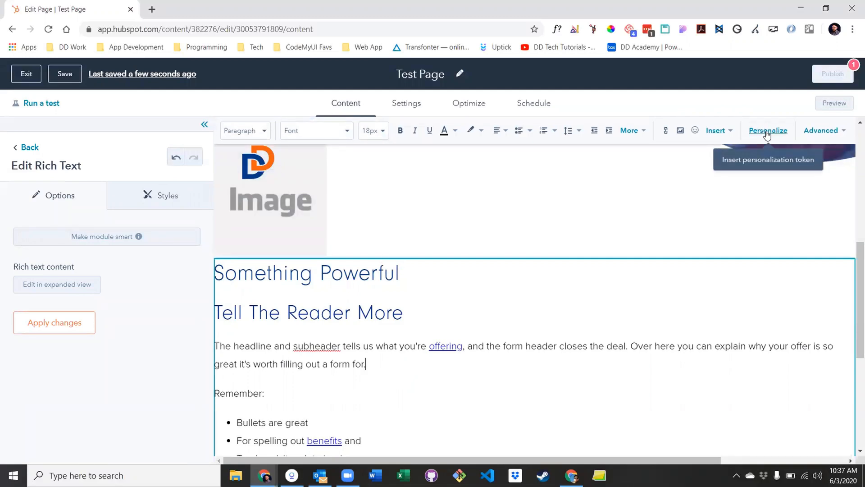
mouse_move(400, 131)
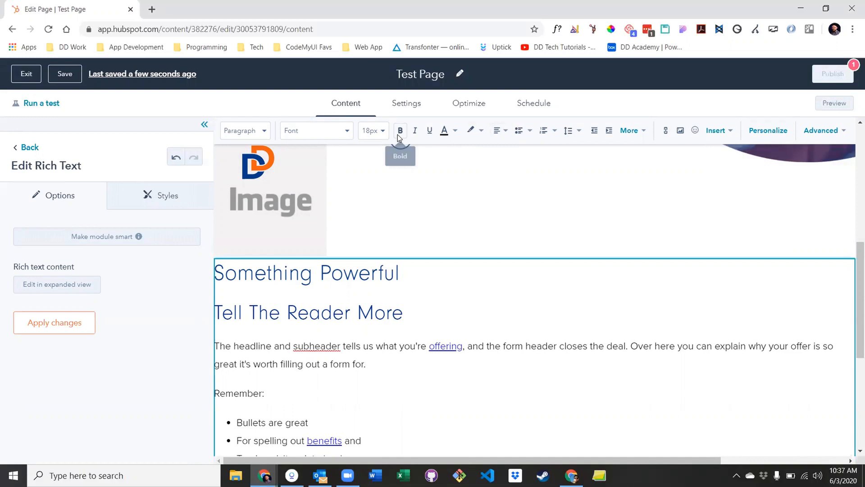
mouse_move(429, 131)
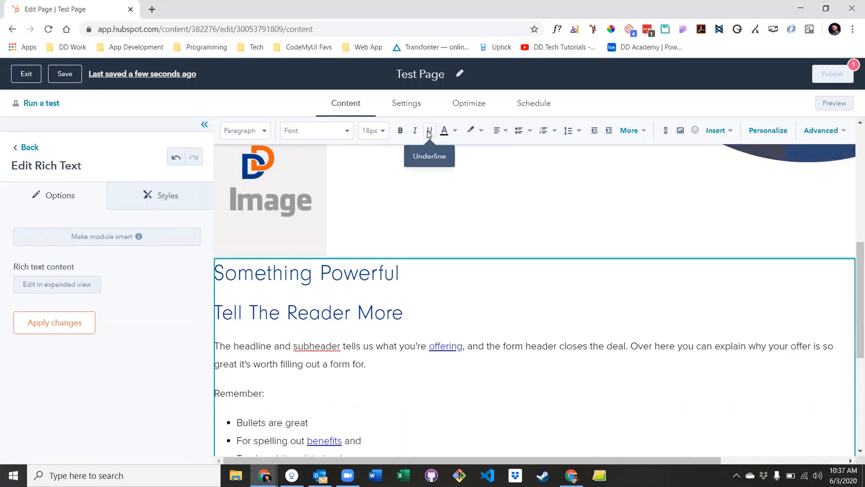
mouse_move(521, 133)
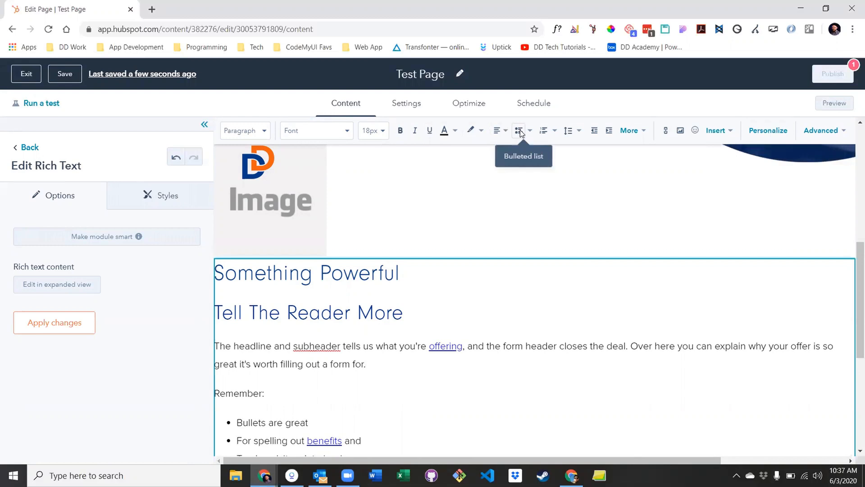
mouse_move(680, 130)
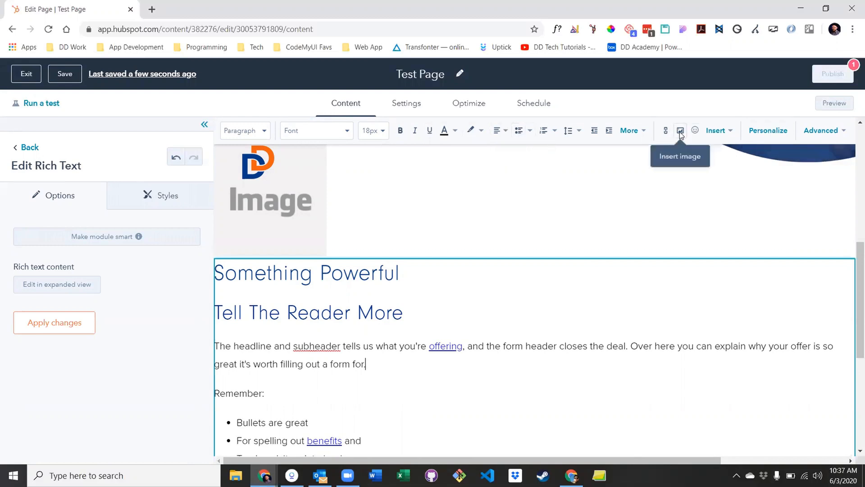
click(716, 129)
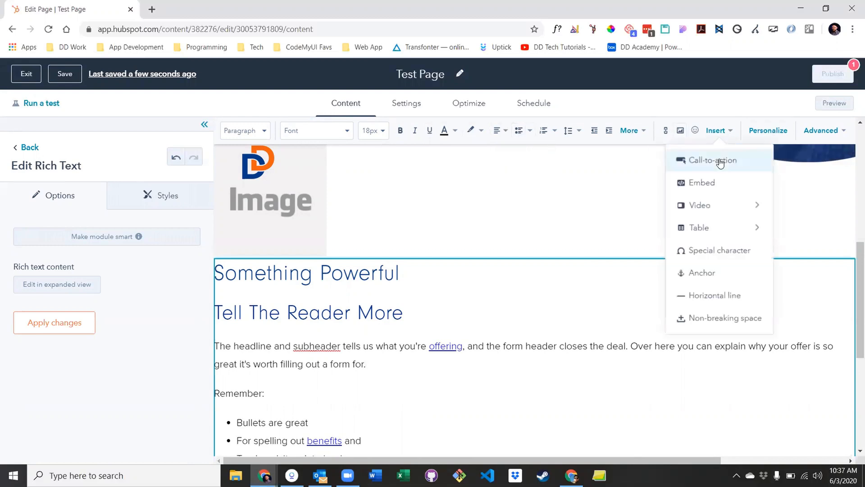
mouse_move(719, 206)
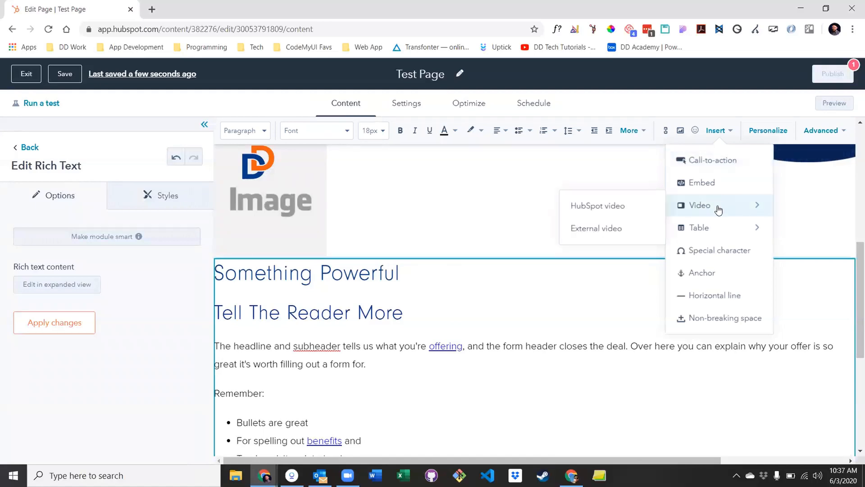
mouse_move(714, 229)
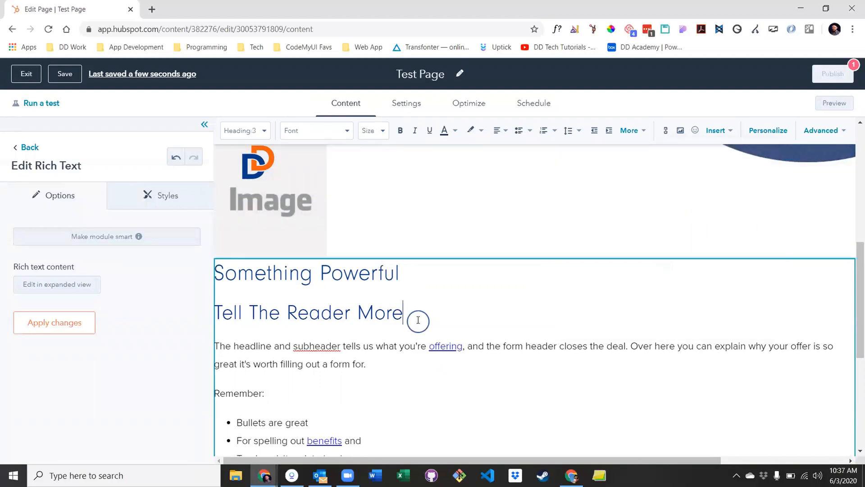
mouse_move(768, 130)
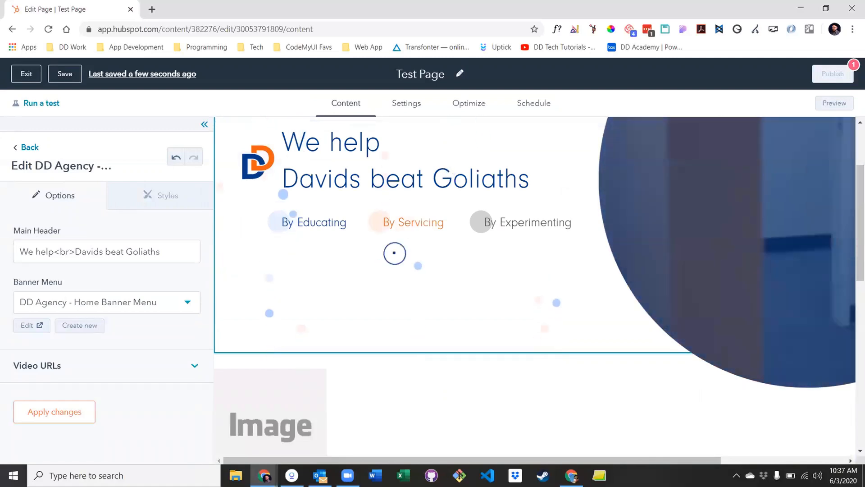
Scroll down the page-level editor past the module library.
scroll(down, 3)
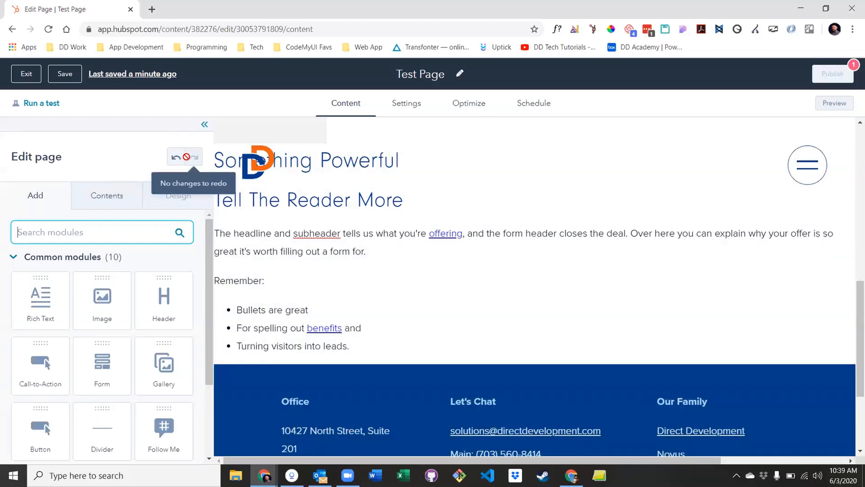
mouse_move(177, 157)
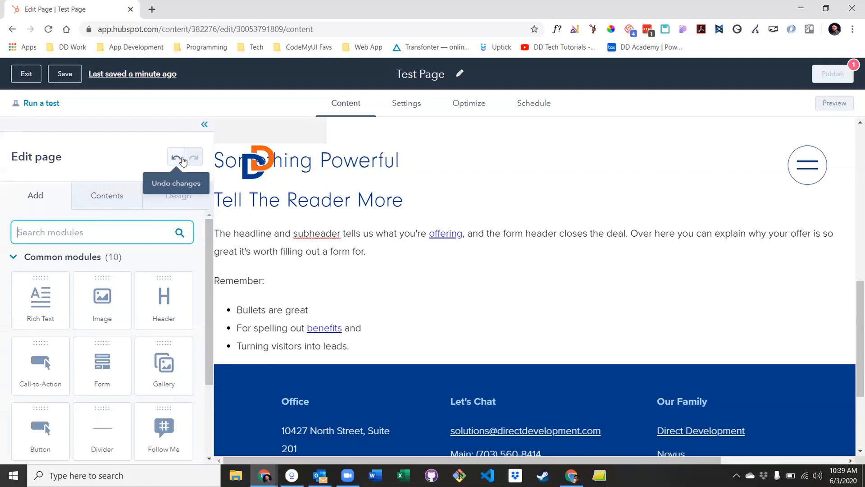
mouse_move(67, 152)
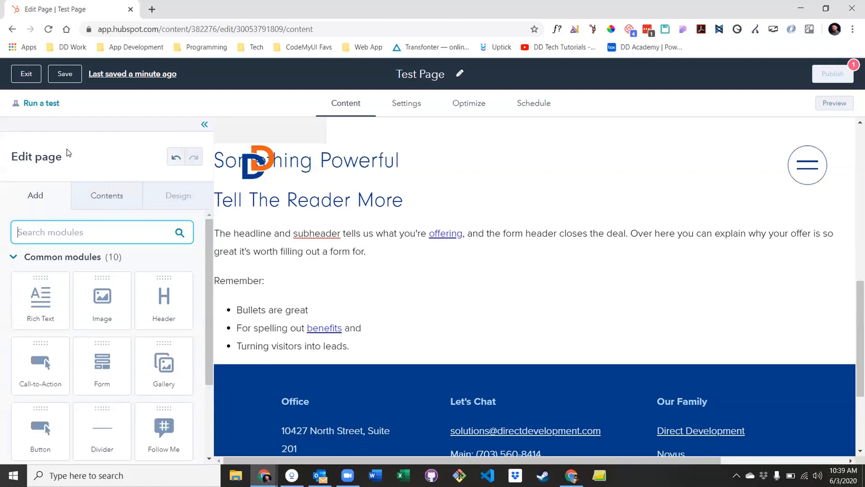
mouse_move(132, 74)
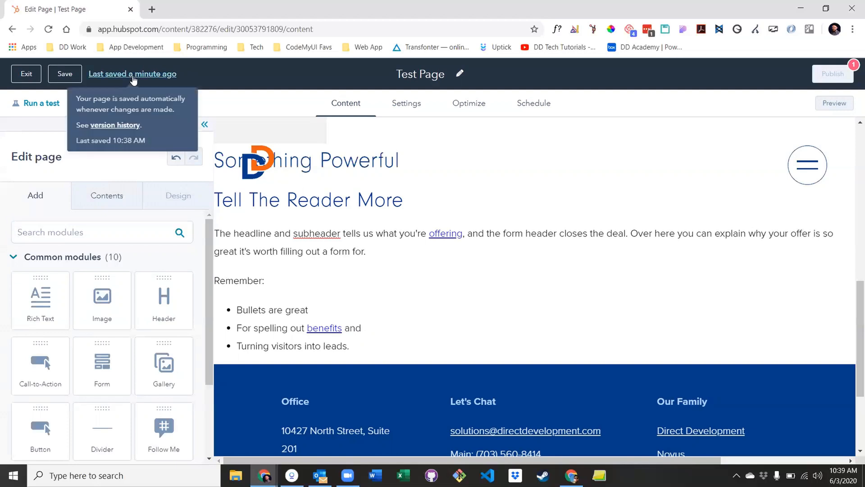
click(115, 126)
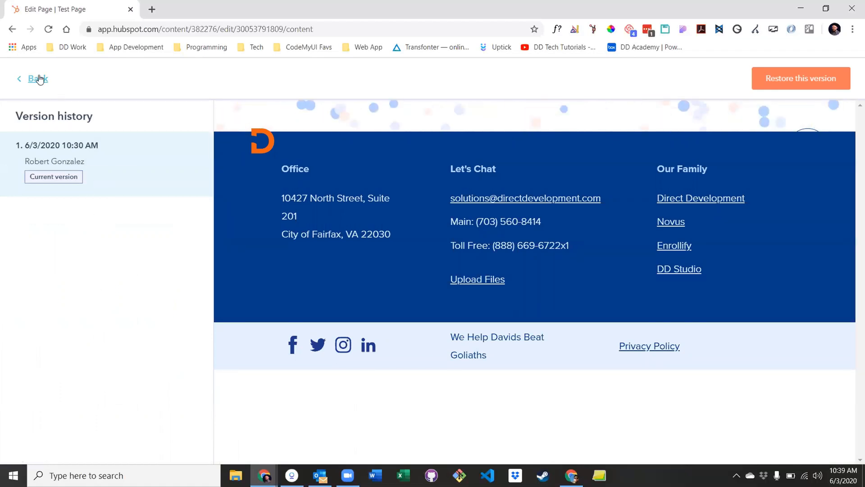
click(34, 79)
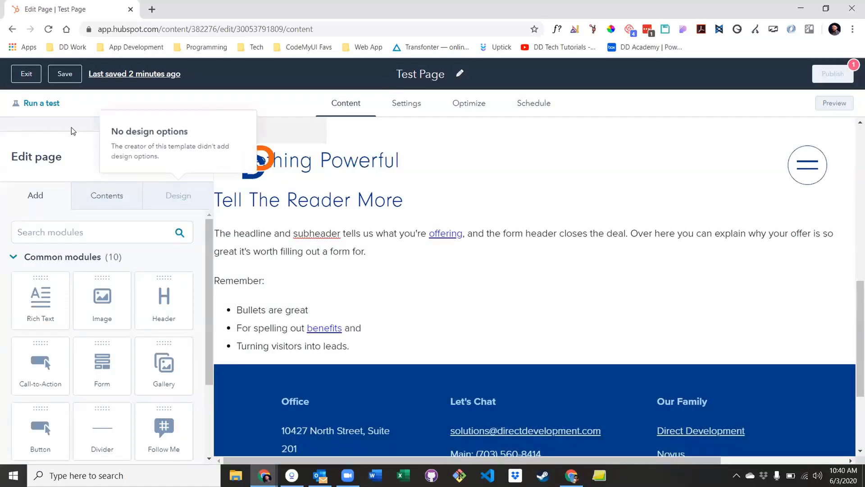
click(41, 103)
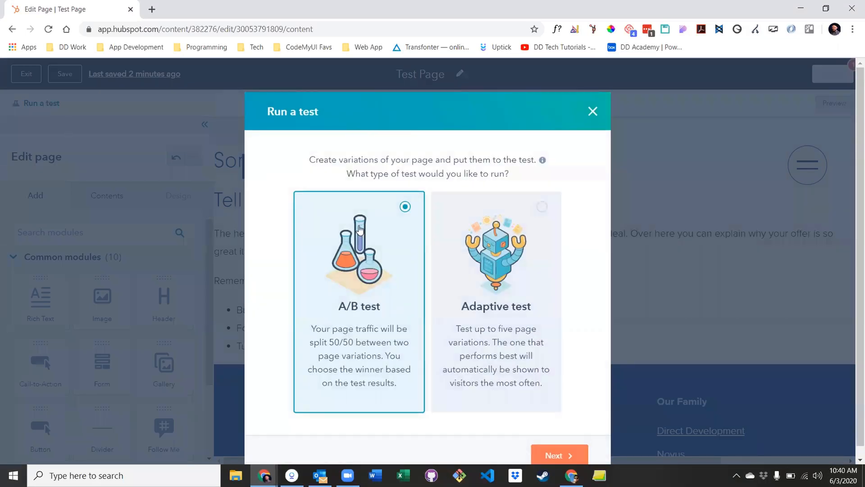
click(593, 111)
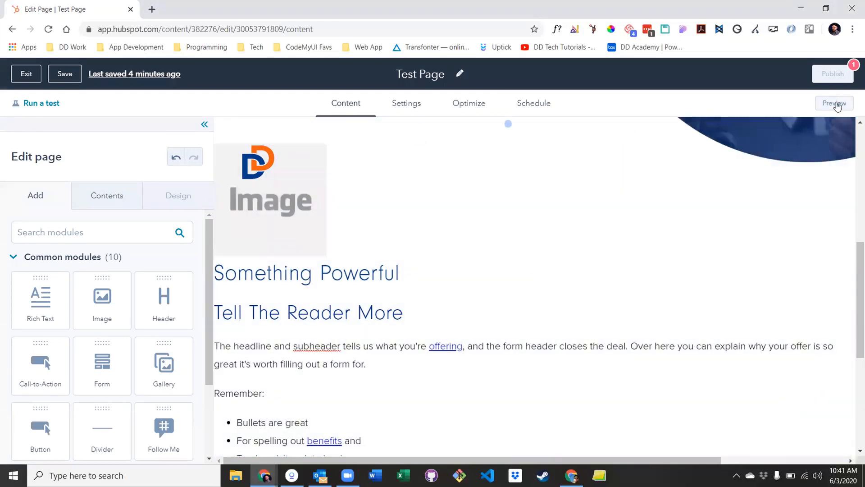
Preview Test Page and view the preview in its own browser tab.
click(834, 102)
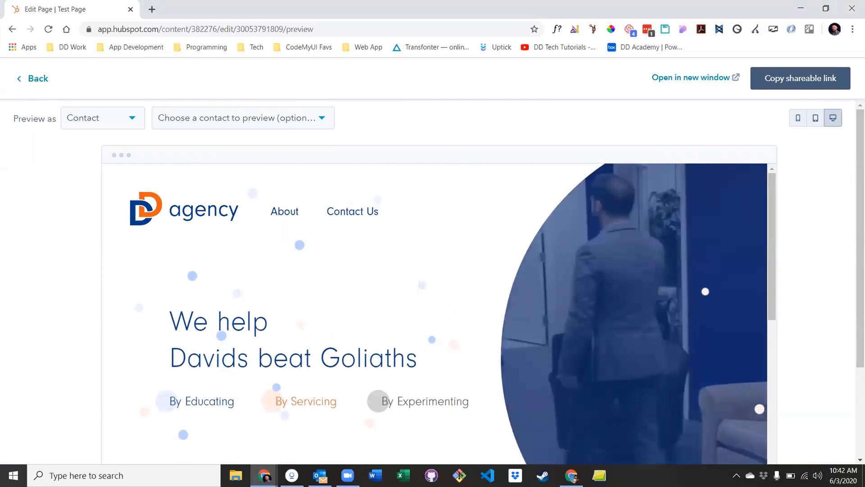
mouse_move(832, 117)
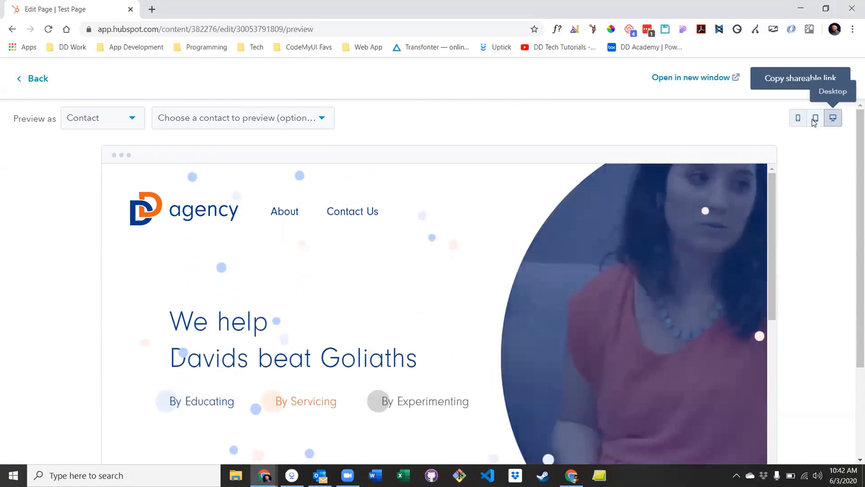
click(798, 118)
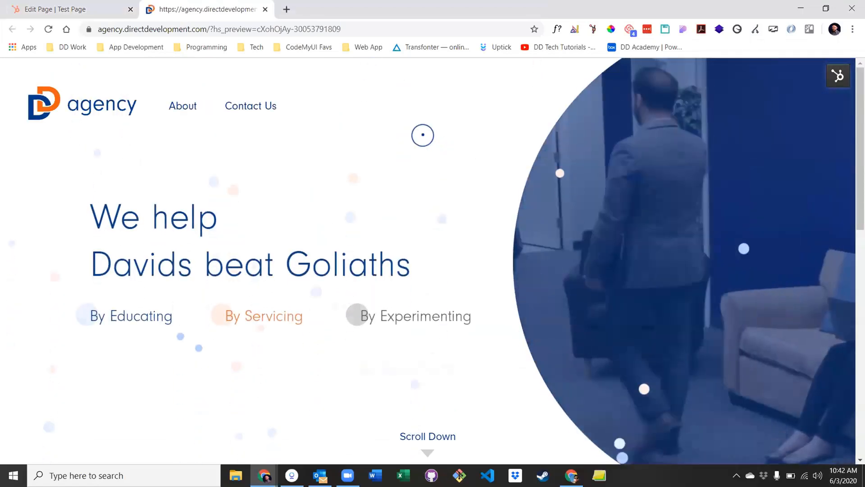
Switch back to the Edit Page browser tab from the preview.
click(63, 9)
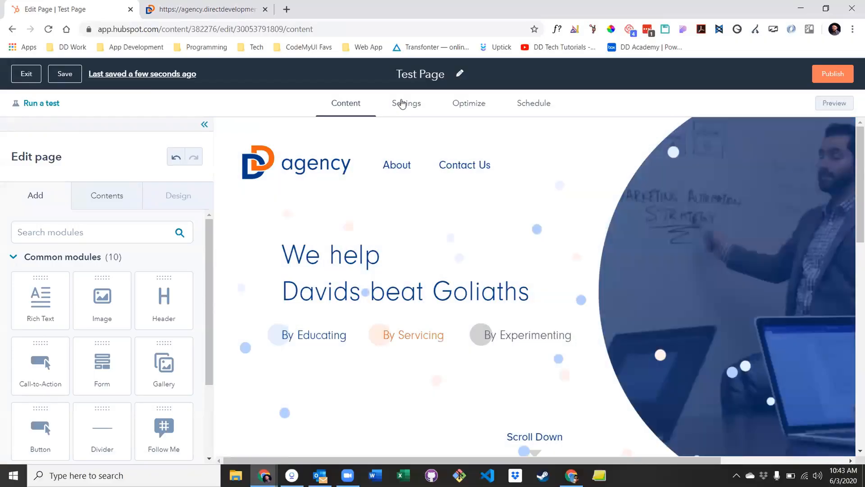
Review the Test Page settings fields, then move to the Optimize tab's SEO checklist.
click(406, 103)
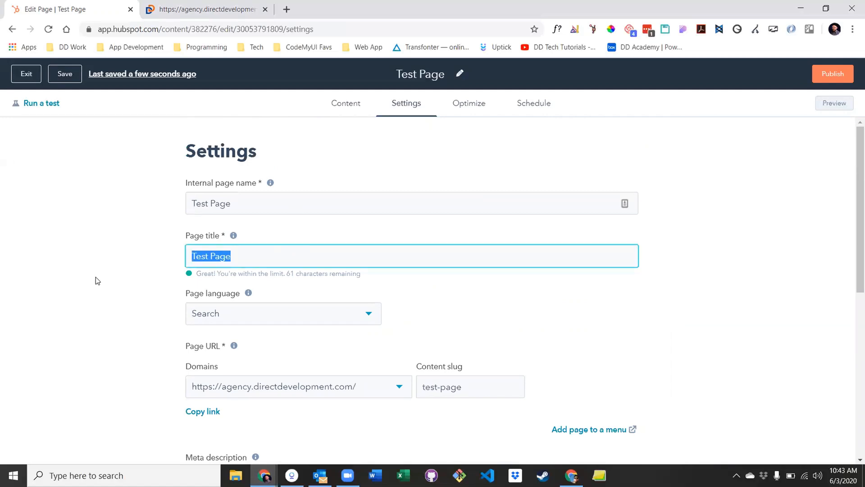
scroll(down, 3)
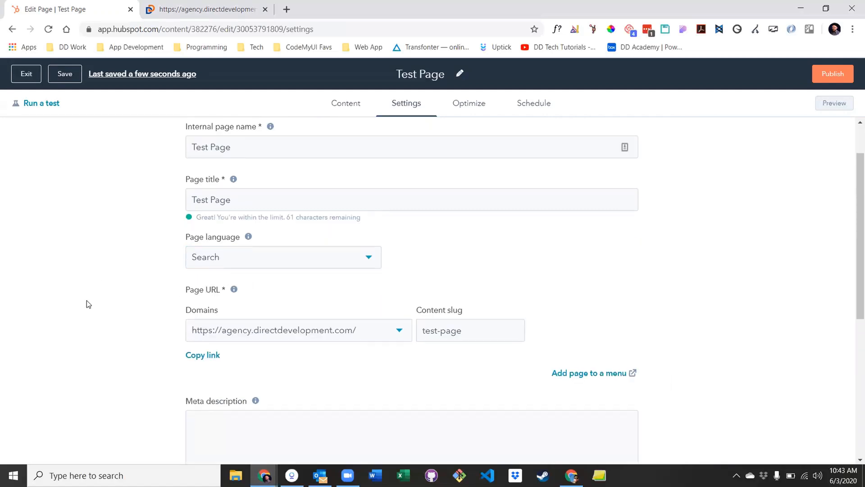
scroll(down, 3)
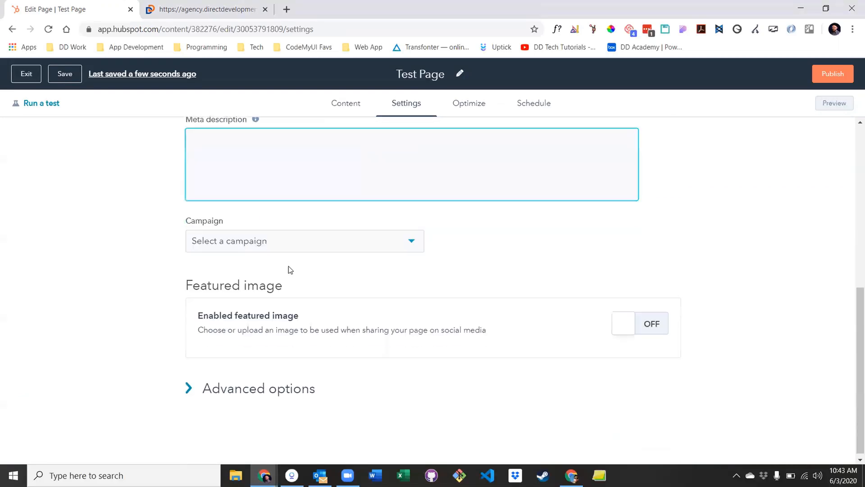
mouse_move(624, 326)
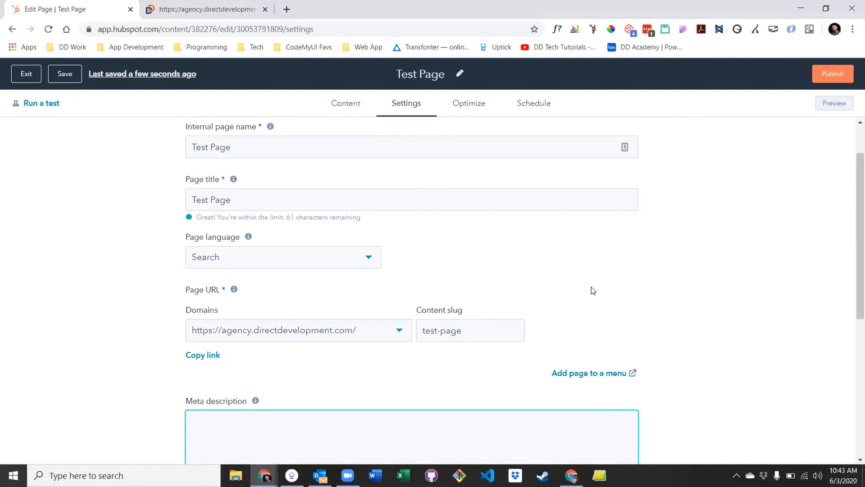
click(469, 102)
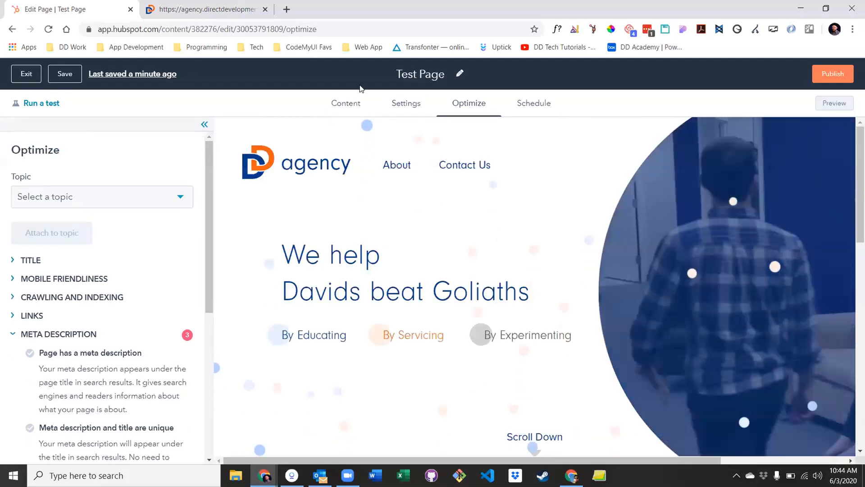
mouse_move(86, 290)
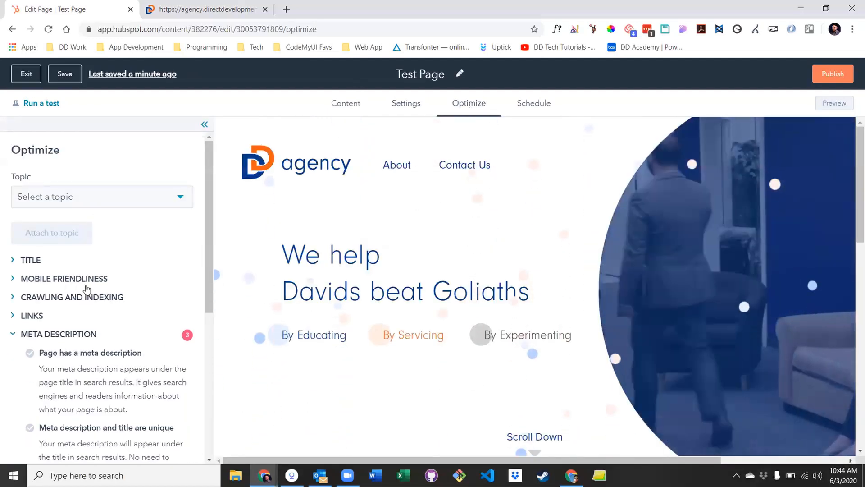
Review the meta description checks, then switch to the page's Schedule publishing options.
scroll(down, 3)
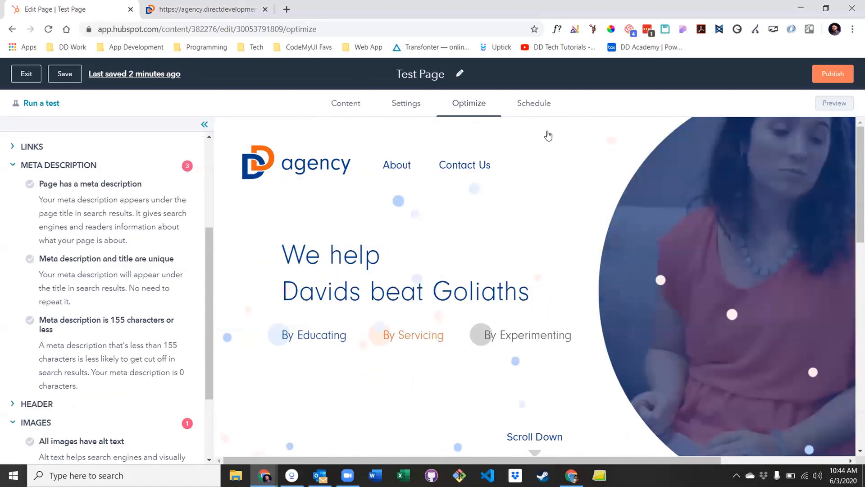
click(534, 102)
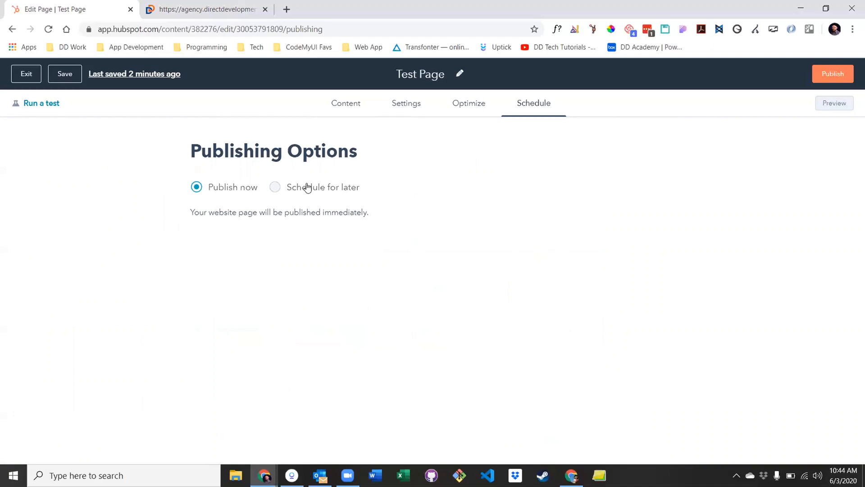
Choose Schedule for later, keeping the date 06/04/2020 and time 10:44 AM.
click(274, 188)
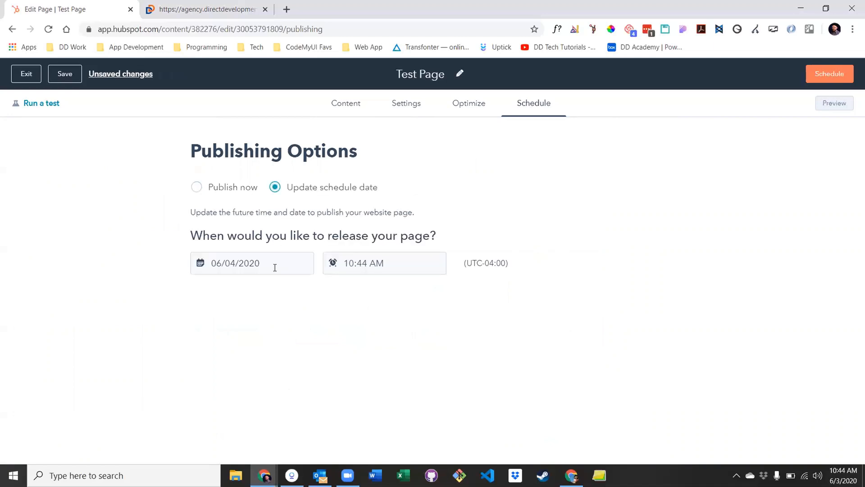